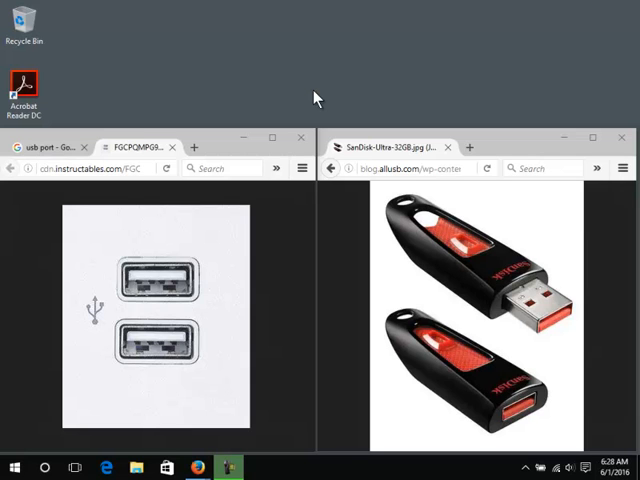
mouse_move(84, 312)
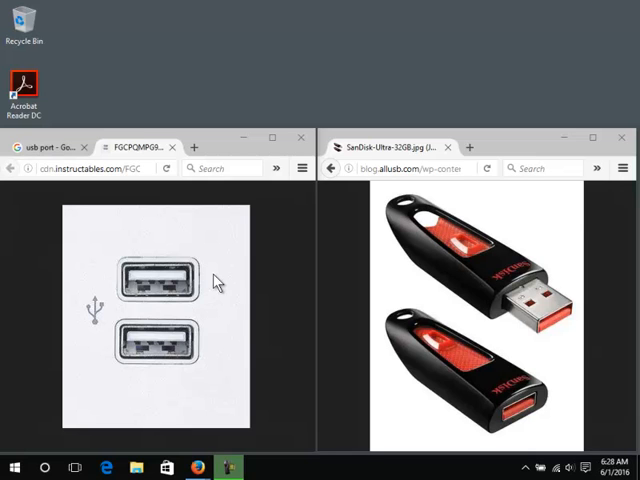
mouse_move(160, 284)
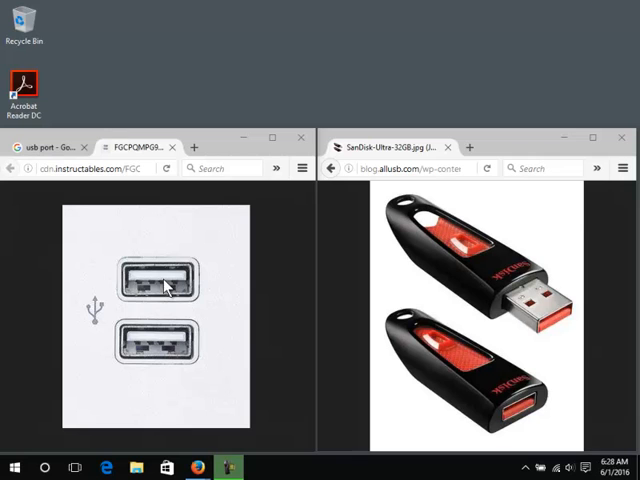
mouse_move(570, 308)
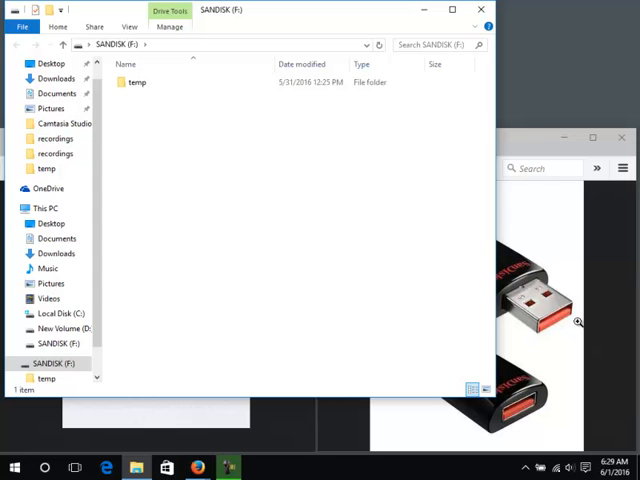
Close the SANDISK (F:) Explorer window so the desktop is visible
left_click(480, 10)
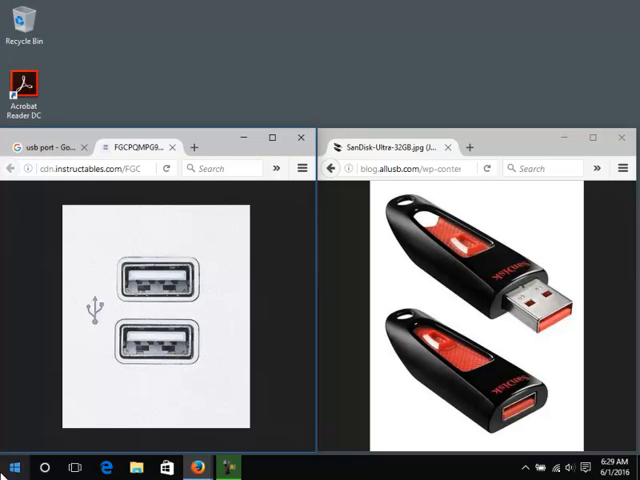
Search the Start menu for 'this' and launch This PC in File Explorer
left_click(16, 468)
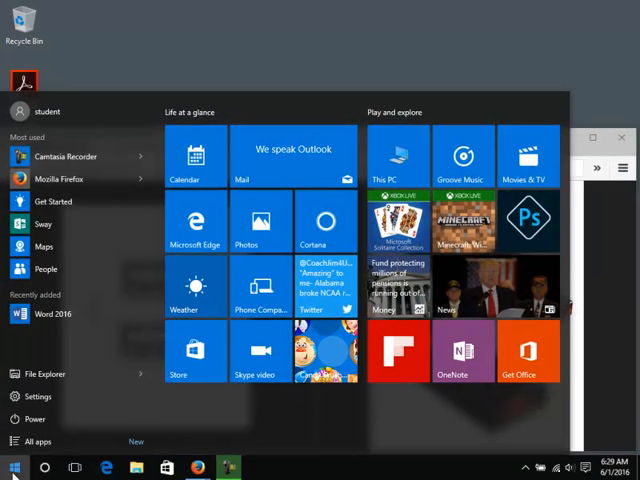
type("th")
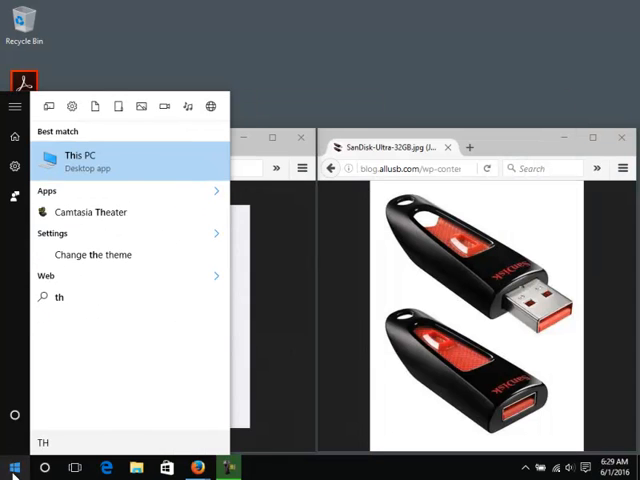
type("is")
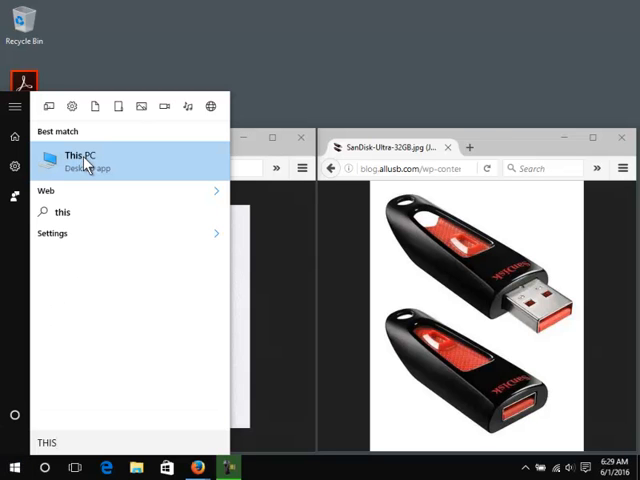
left_click(76, 156)
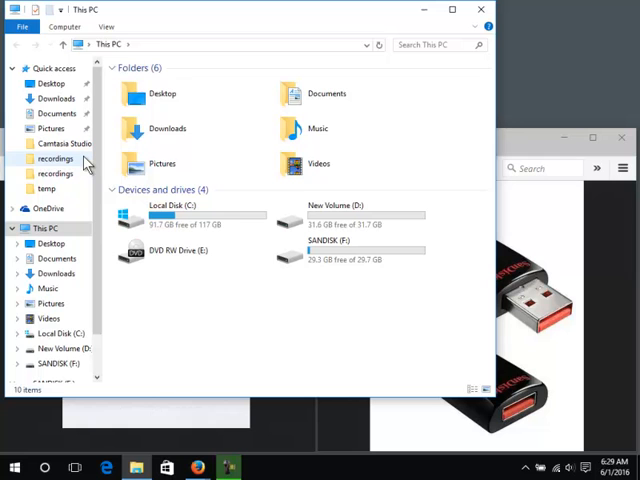
Rename the SANDISK (F:) drive to YOUR_NAME and enter the renamed drive
left_click(344, 244)
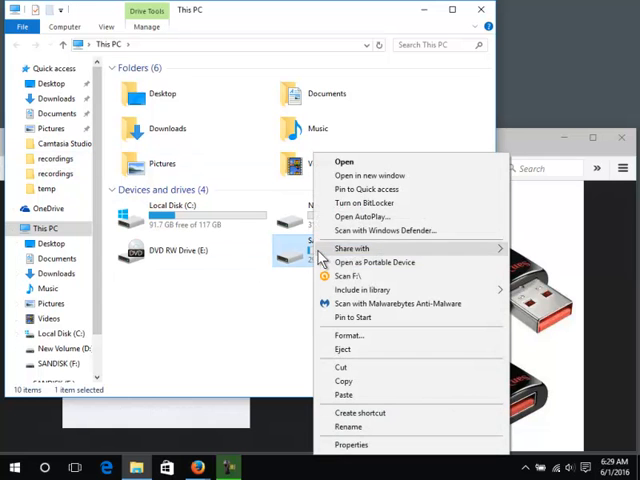
left_click(348, 428)
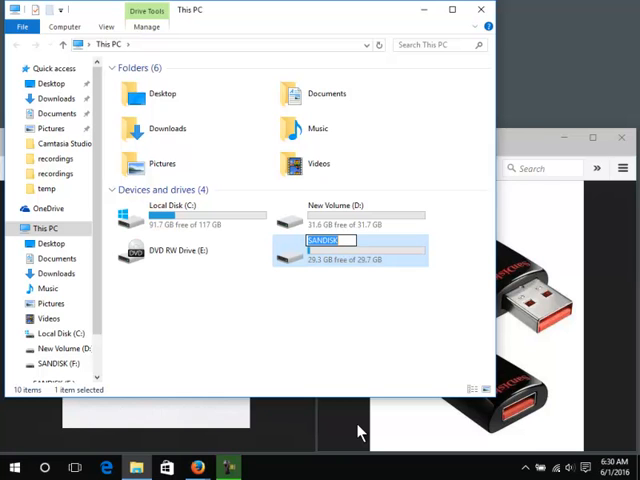
type("YOUR_NAME (F:")
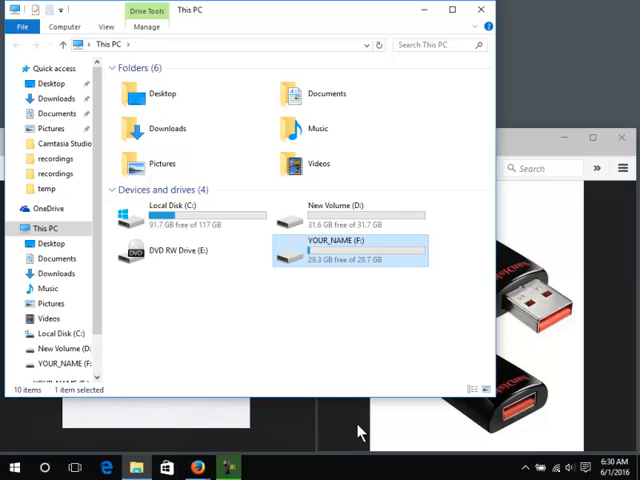
double_click(348, 252)
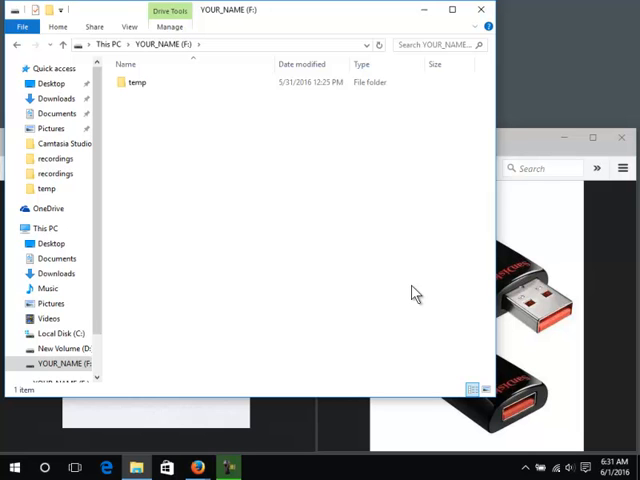
mouse_move(128, 336)
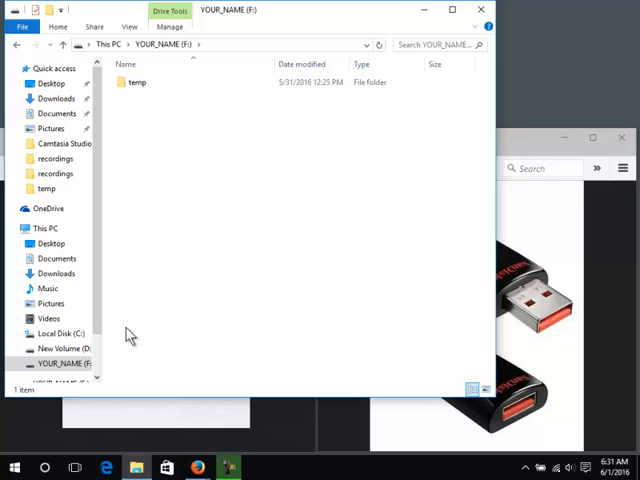
Launch Excel from the Start menu and create a new blank workbook
left_click(14, 468)
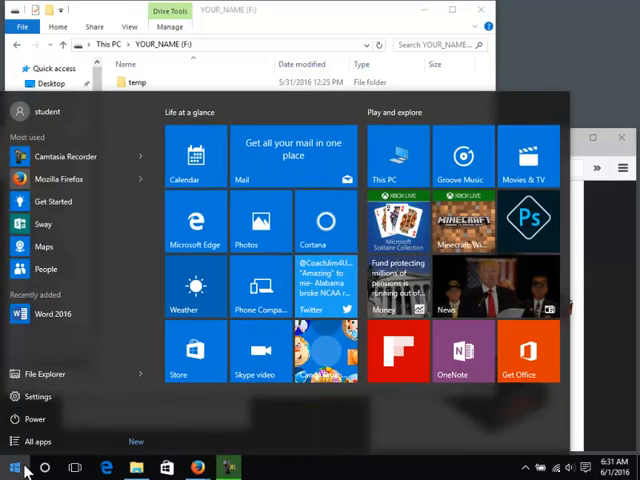
type("exce")
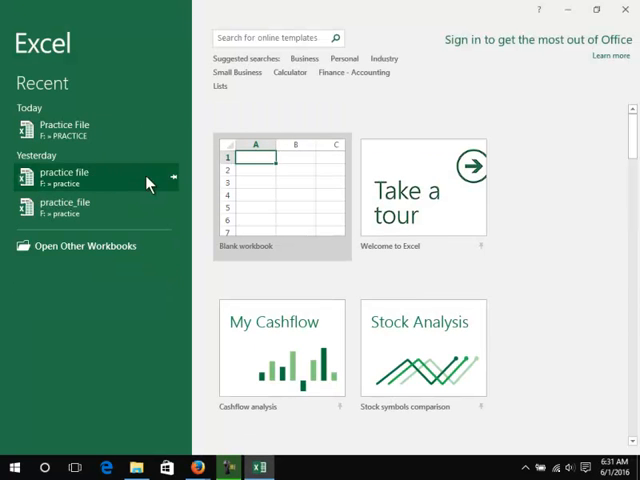
left_click(276, 188)
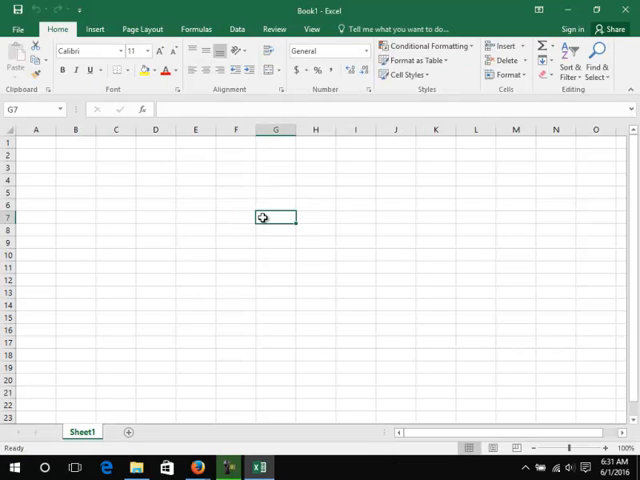
Enter the numbers 1 to 4 down column A, then go to the File backstage
left_click(36, 142)
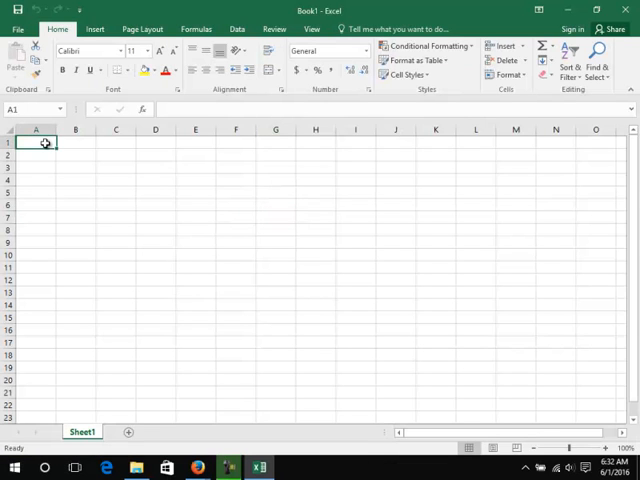
type("1")
left_click(36, 154)
type("2")
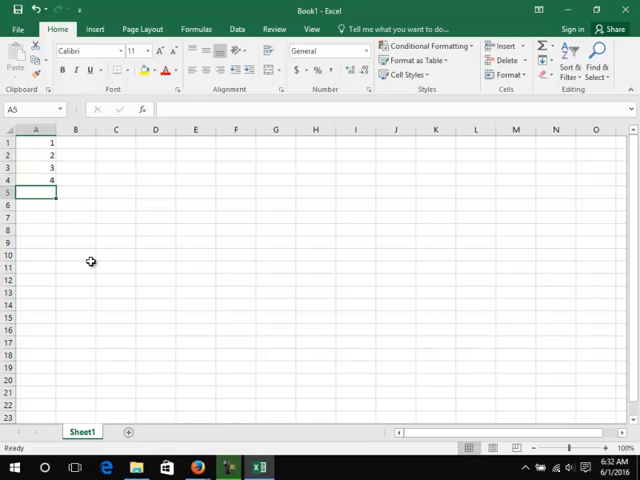
left_click(16, 28)
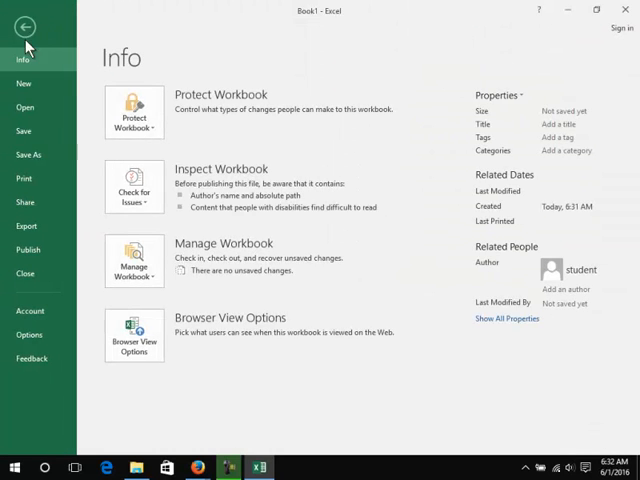
Choose Save As on This PC so the Save As dialog starts in Documents
left_click(30, 154)
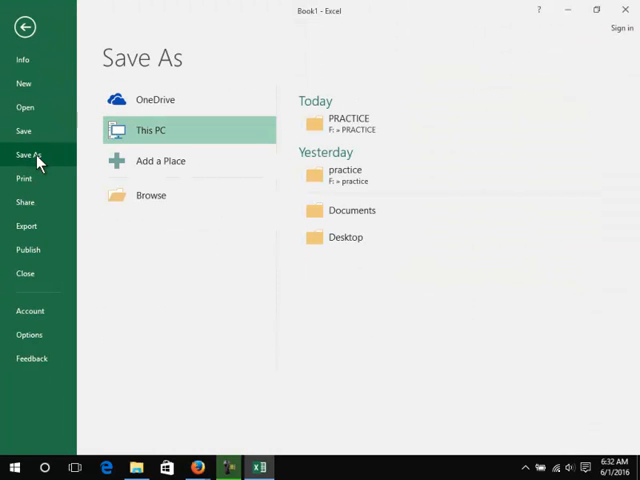
mouse_move(140, 136)
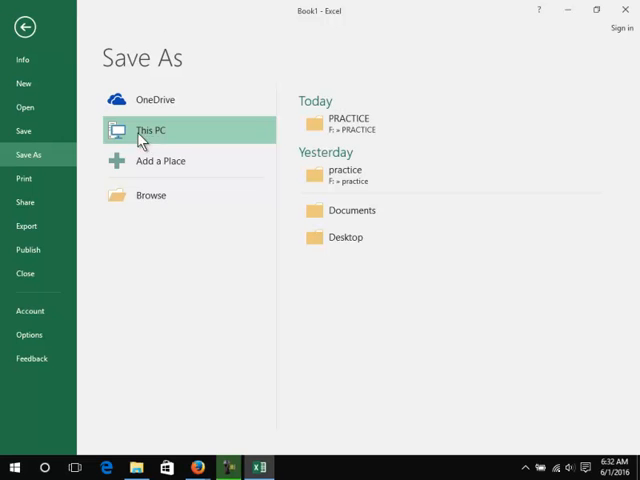
mouse_move(172, 138)
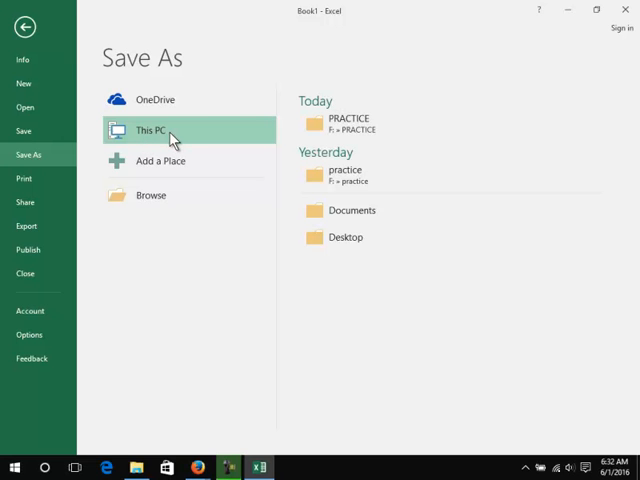
left_click(150, 196)
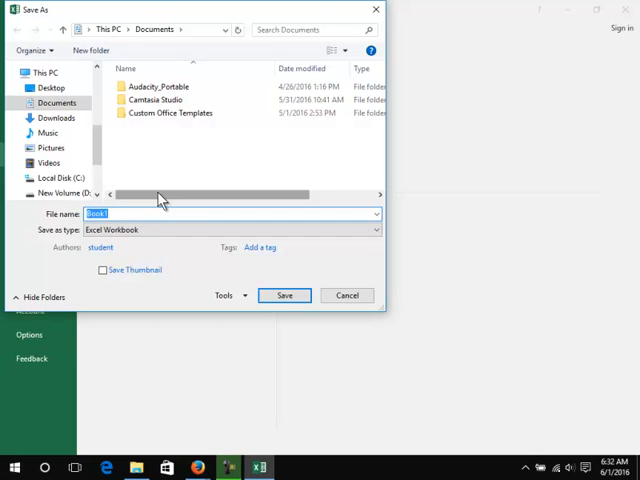
Create a new folder named Practice Folder on the YOUR_NAME (F:) drive and enter it
scroll("up", 3)
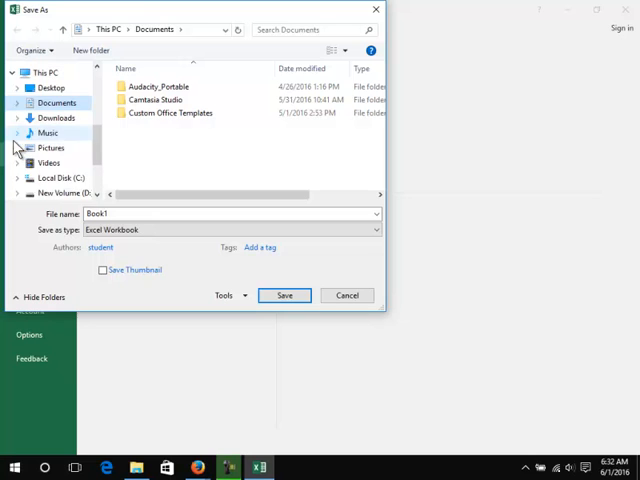
scroll("down", 3)
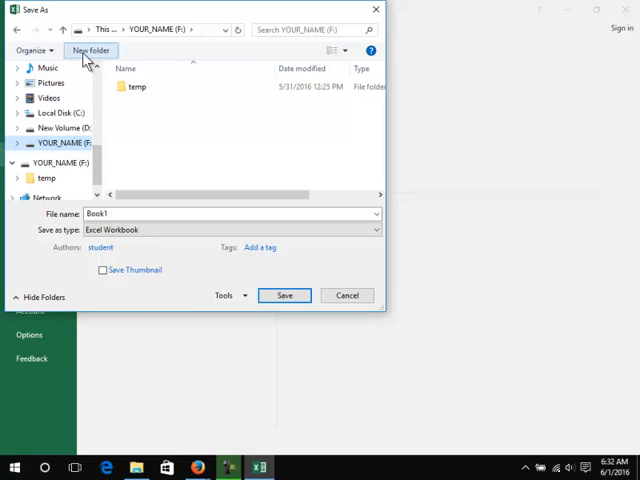
left_click(92, 50)
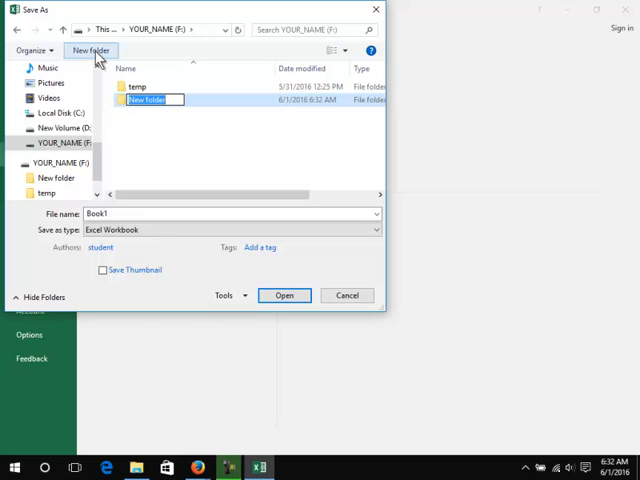
type("Practice F")
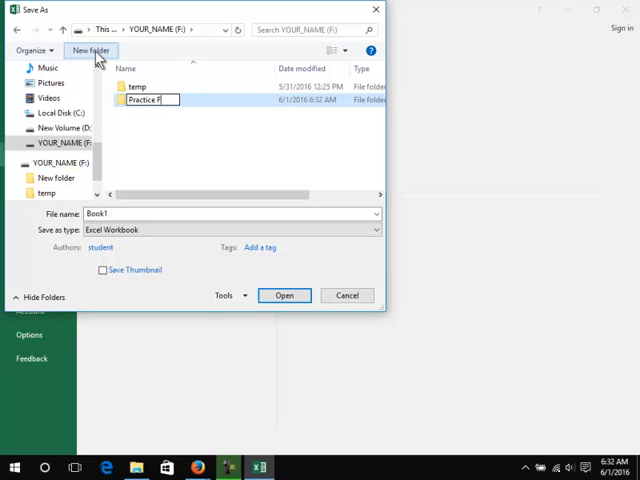
type("older")
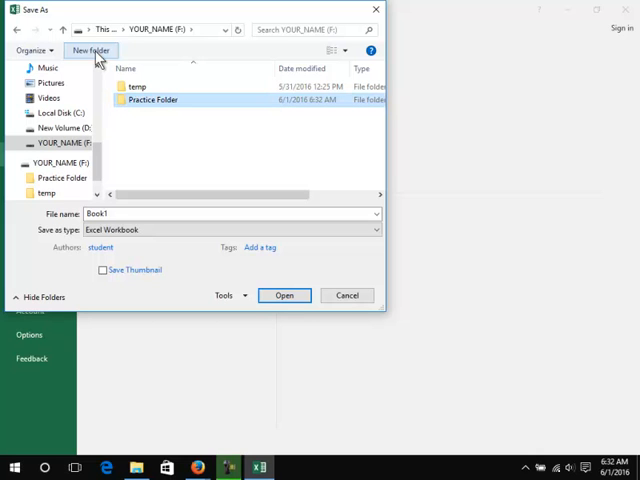
double_click(152, 100)
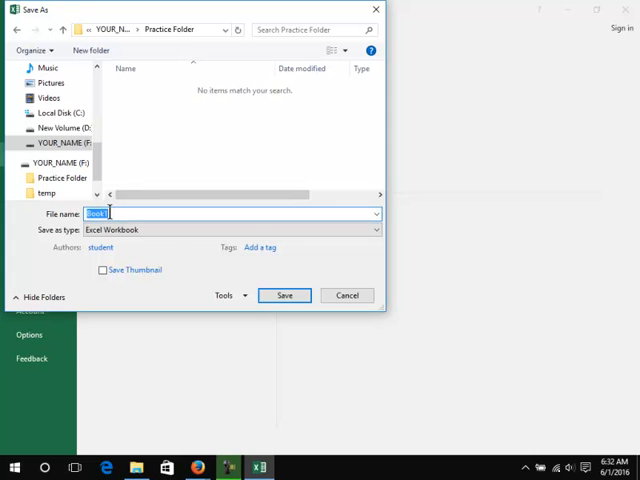
Save the workbook inside Practice Folder as 'Practice File'
type("Practice File")
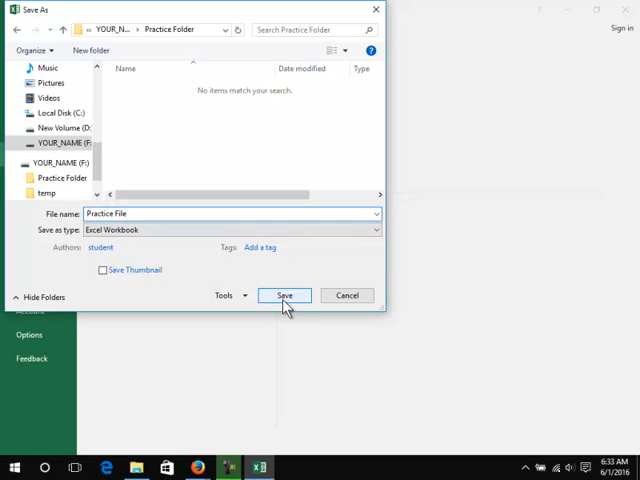
left_click(284, 296)
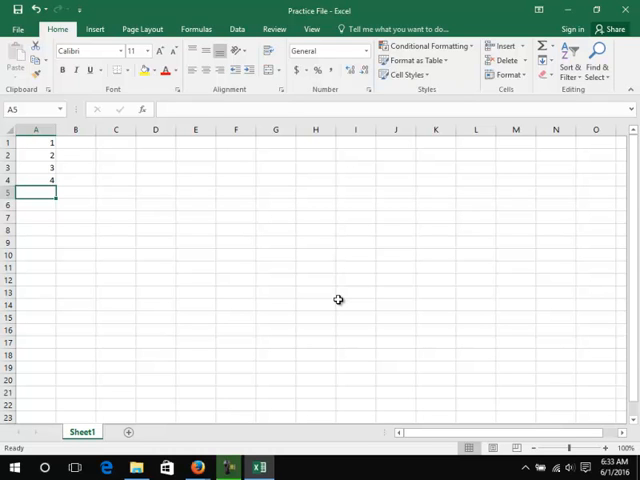
mouse_move(264, 312)
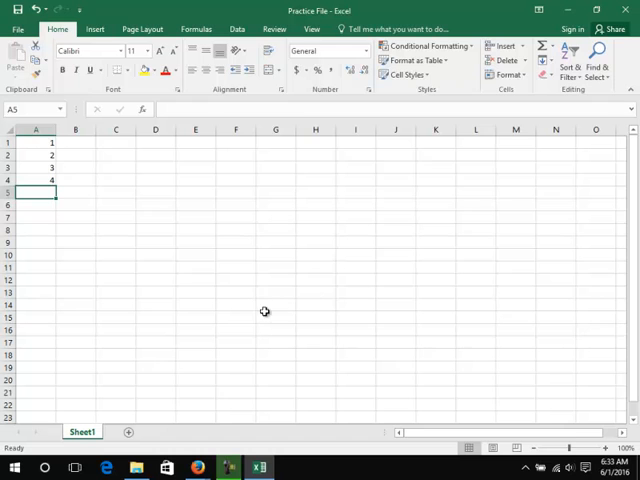
mouse_move(622, 12)
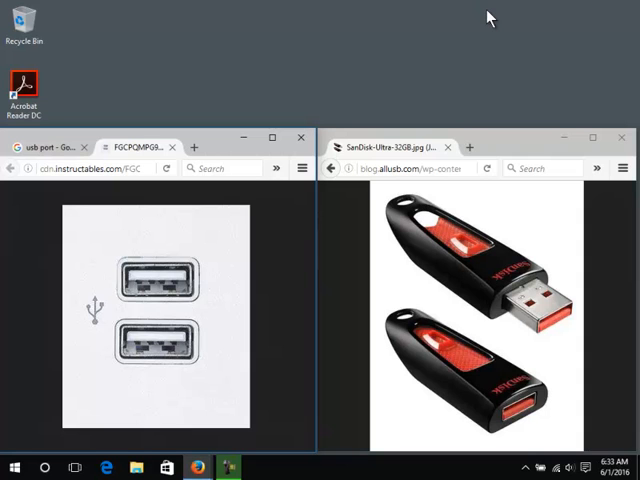
mouse_move(504, 210)
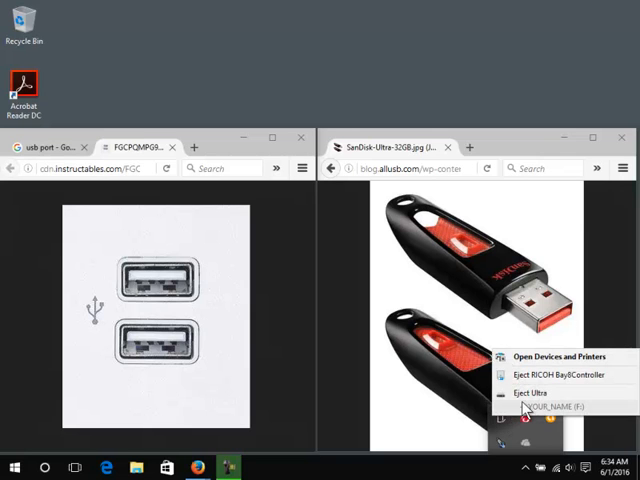
Eject the YOUR_NAME (F:) flash drive from the system tray
left_click(524, 390)
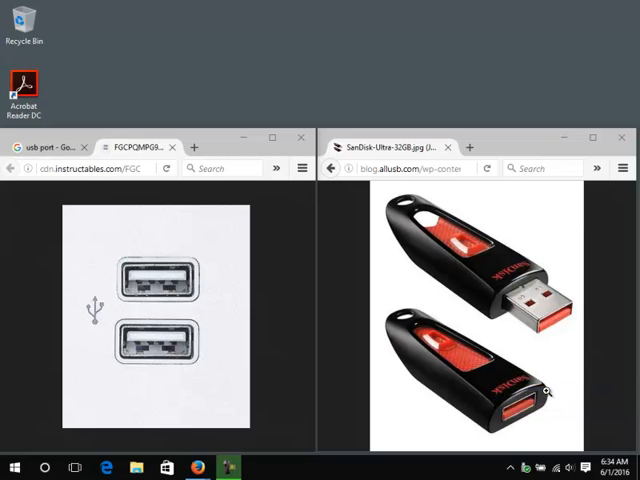